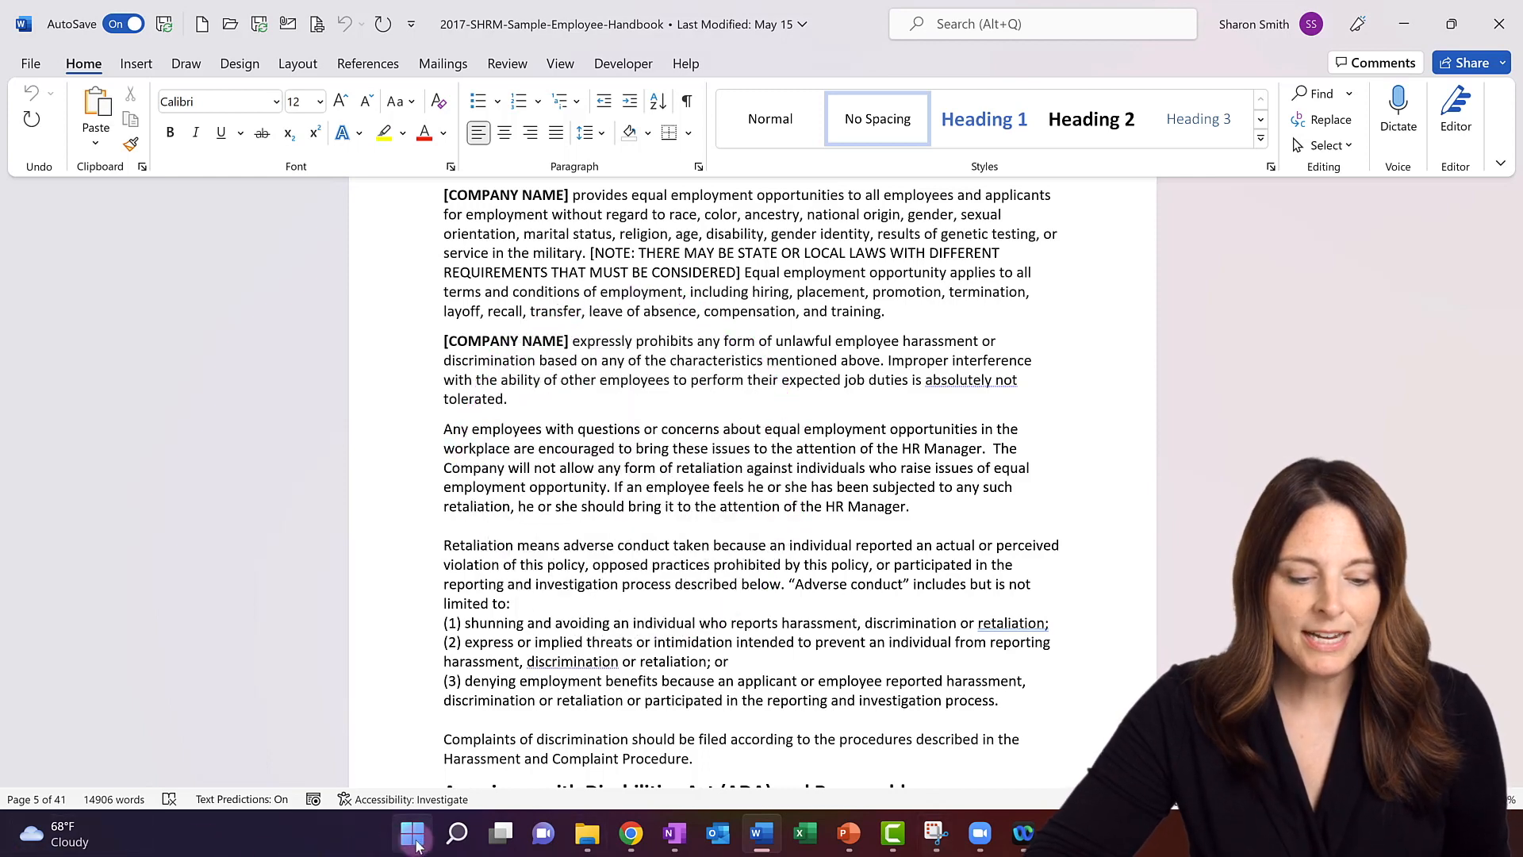
Step: Launch the pinned Settings app from the Start menu
{"action": "left_click", "coordinate": [411, 833]}
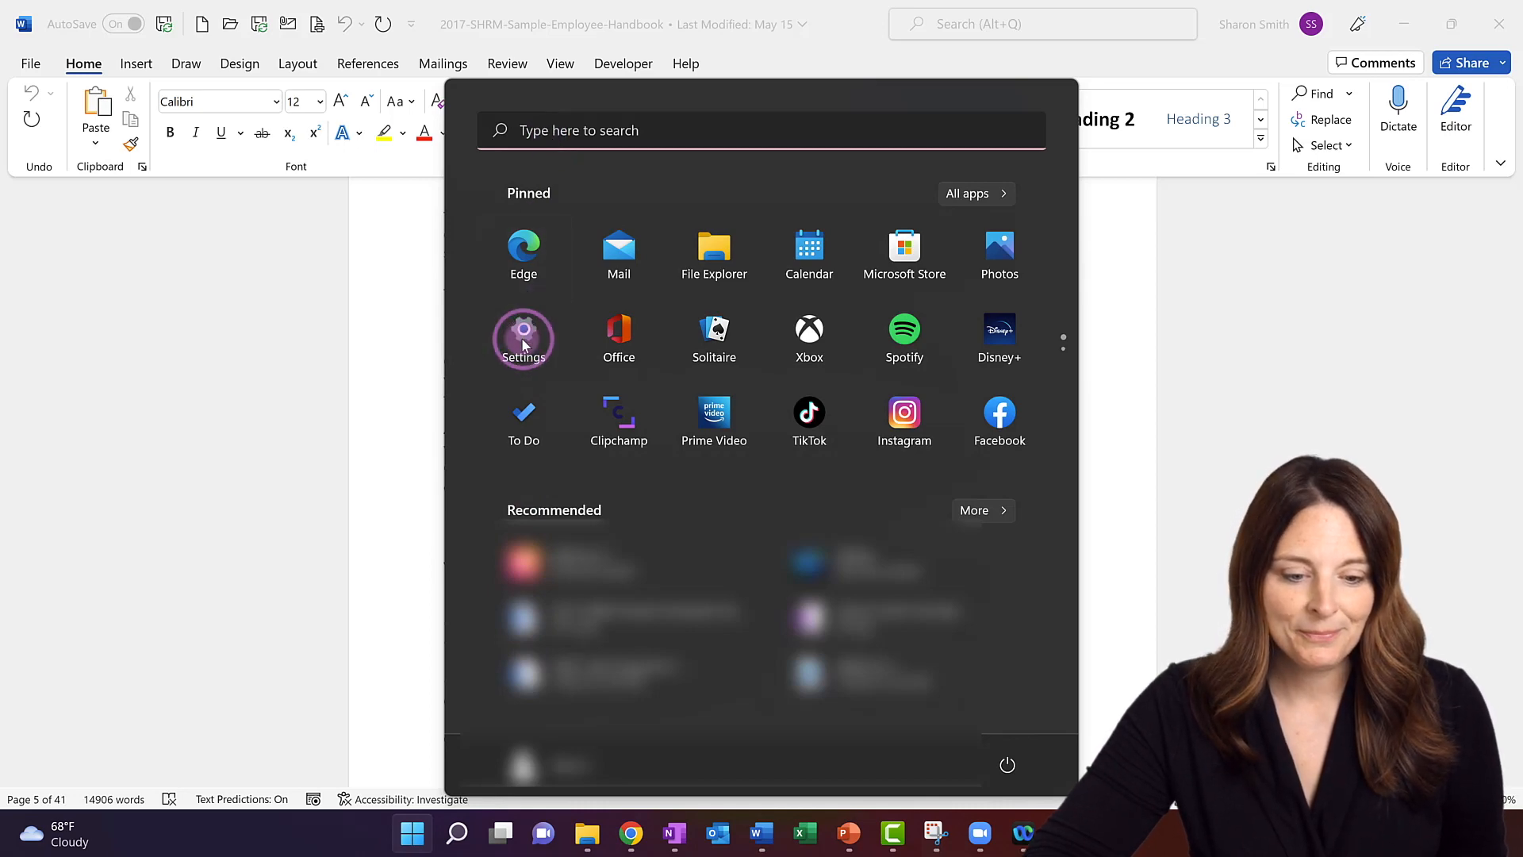
{"action": "left_click", "coordinate": [524, 338]}
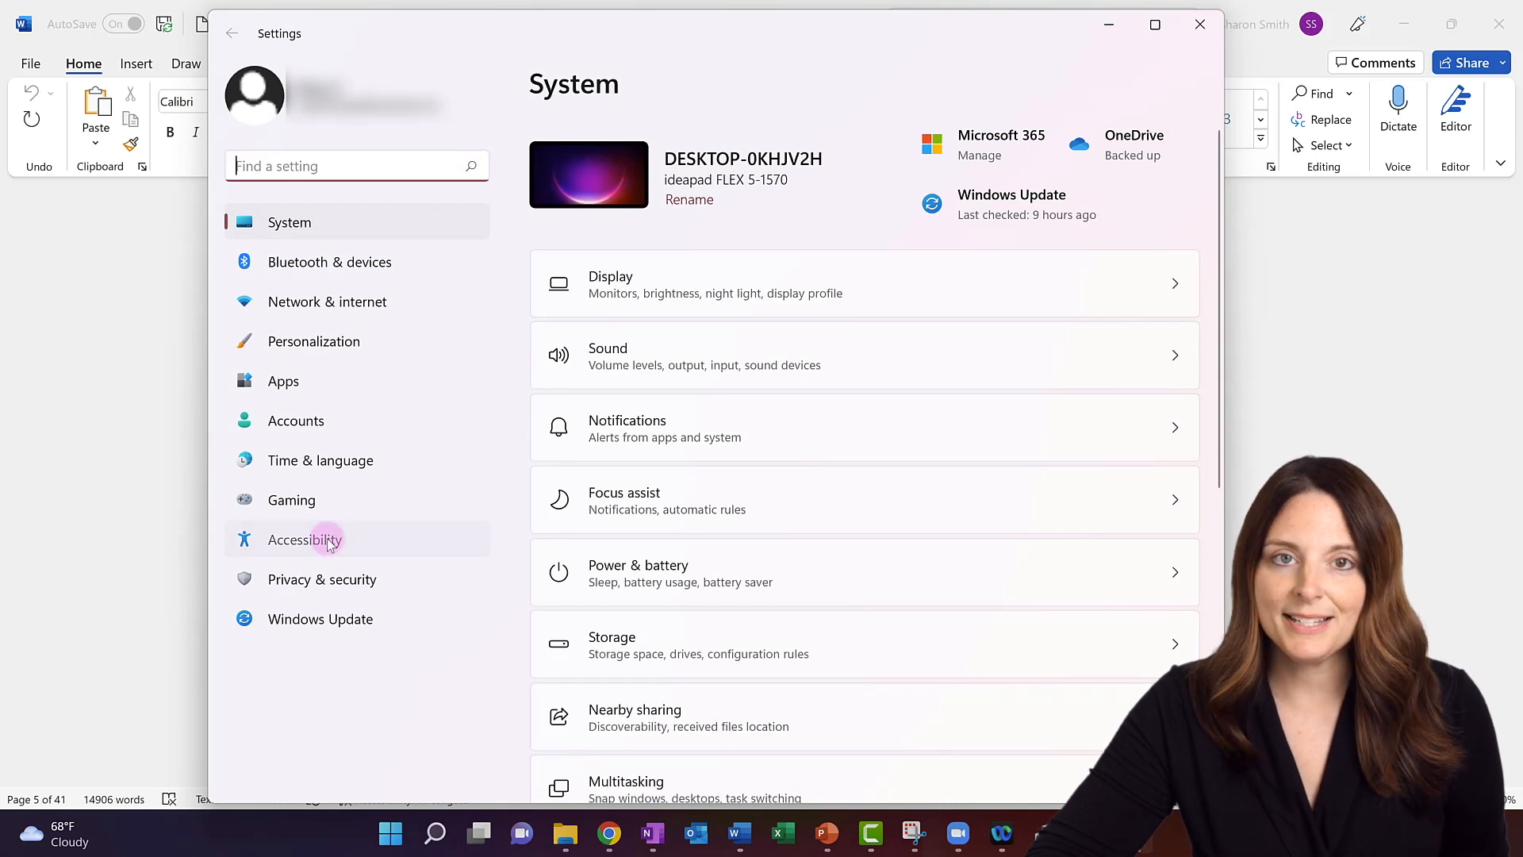
Step: In Accessibility > Text cursor, set the text cursor thickness slider to 3
{"action": "left_click", "coordinate": [304, 539]}
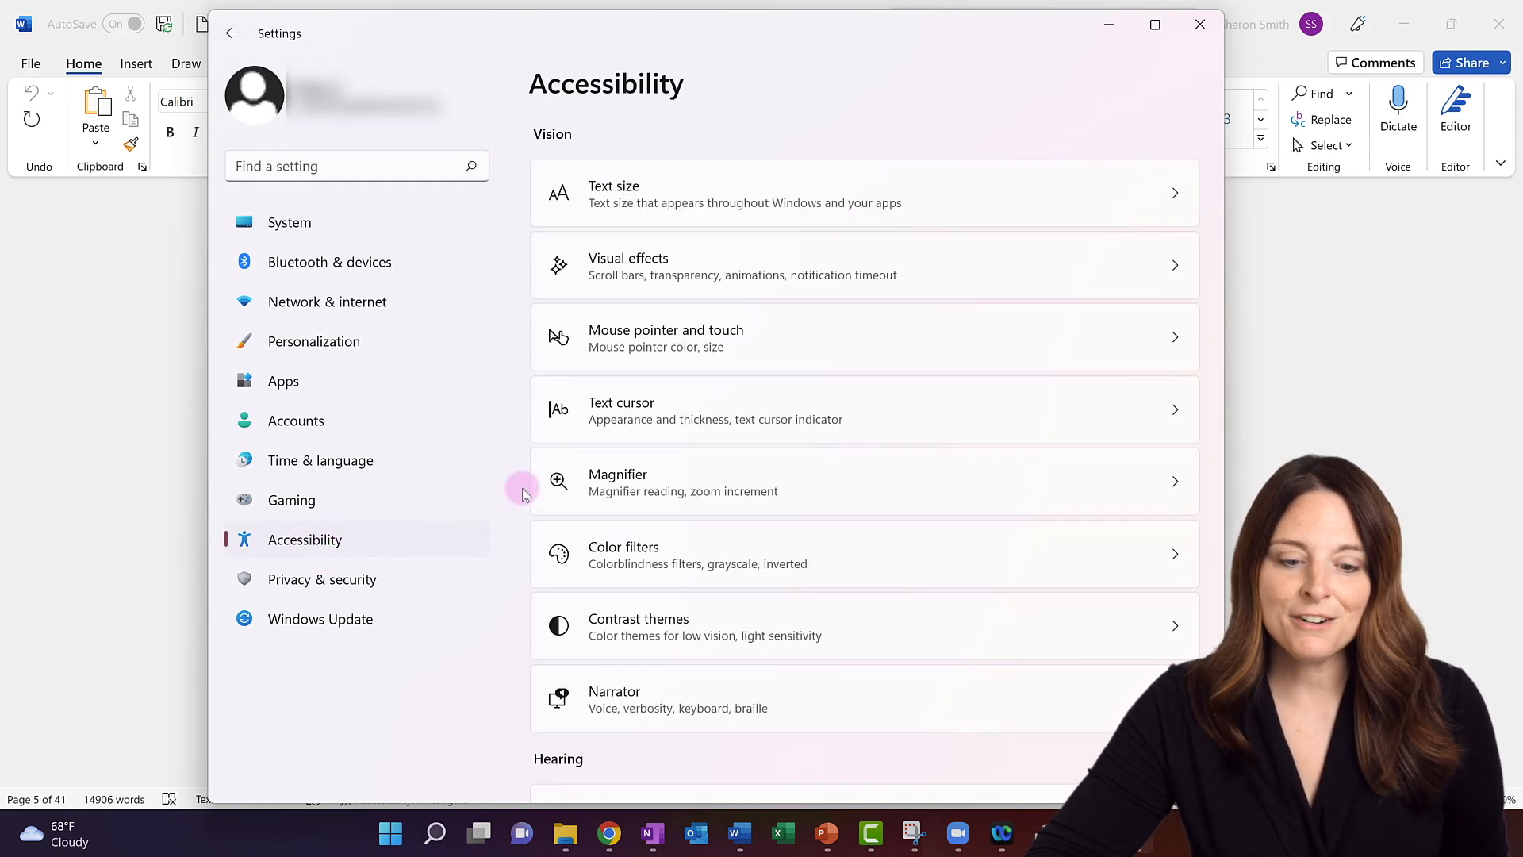
{"action": "mouse_move", "coordinate": [811, 414]}
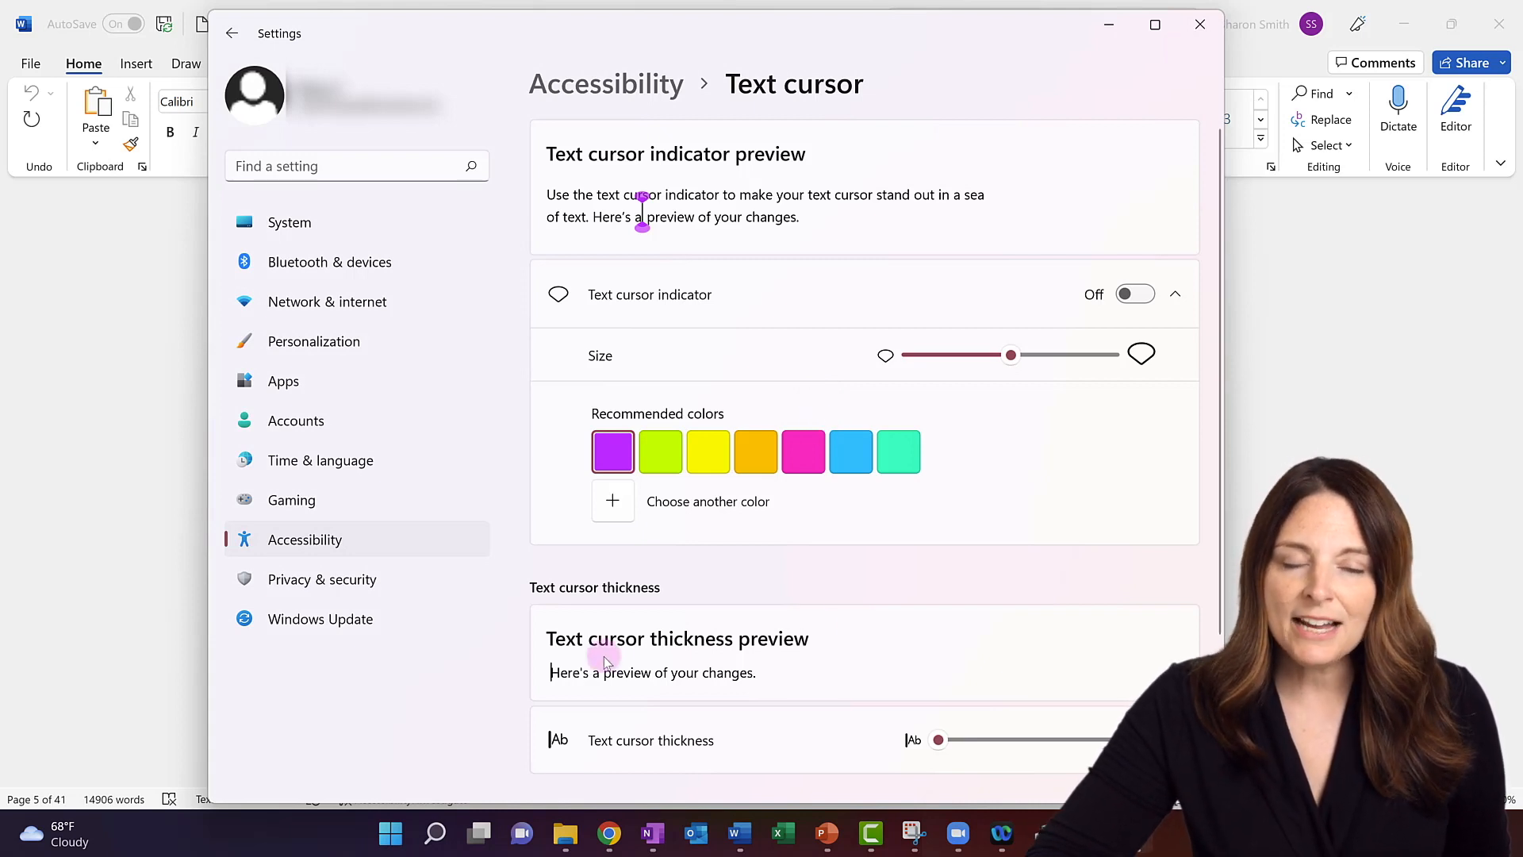
{"action": "mouse_move", "coordinate": [617, 667]}
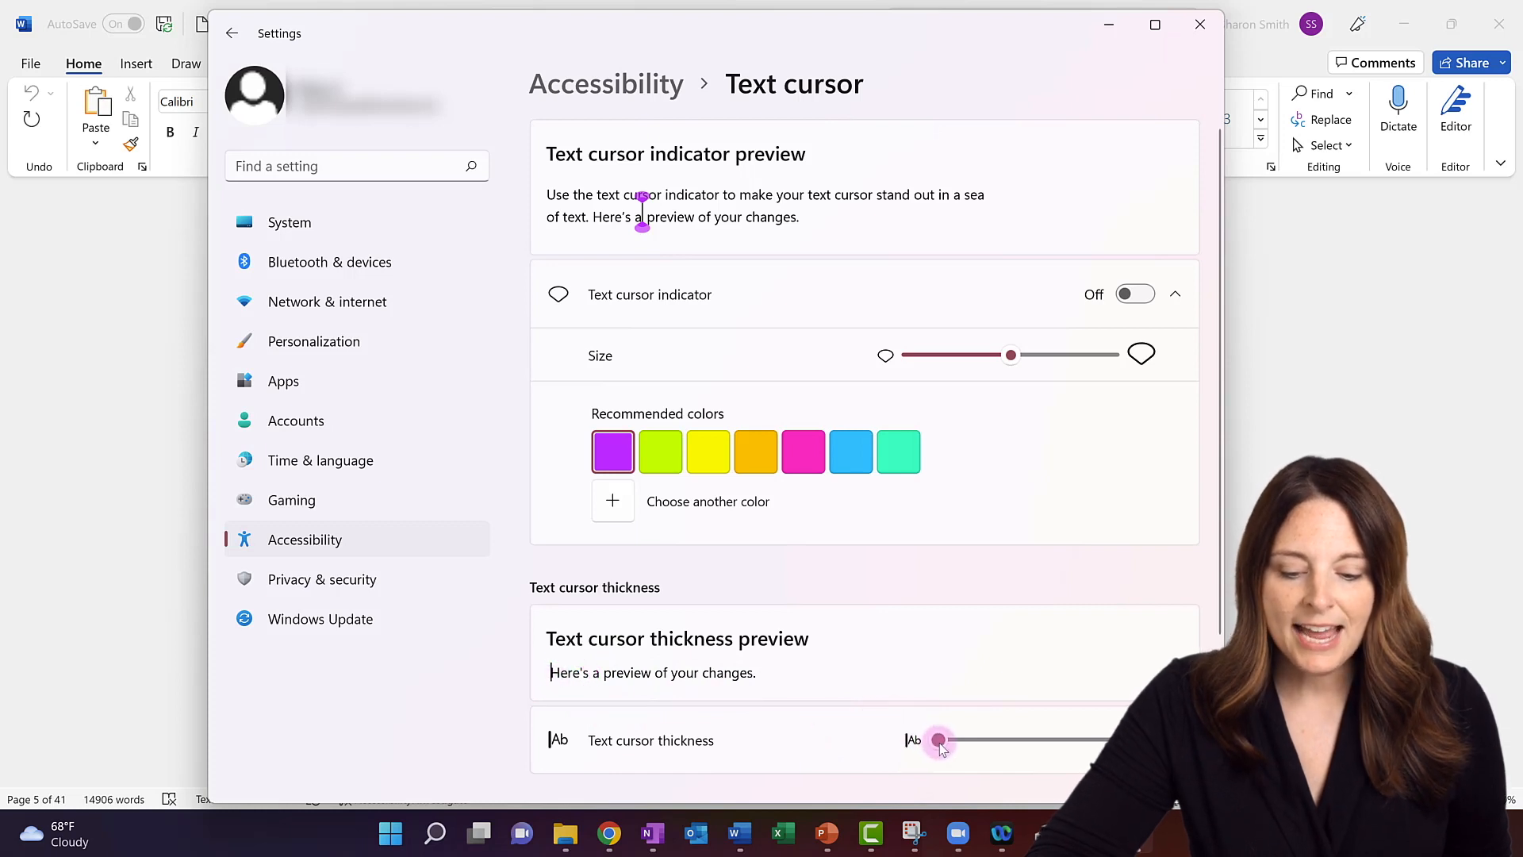
{"action": "left_click_drag", "start_coordinate": [937, 740], "coordinate": [965, 740]}
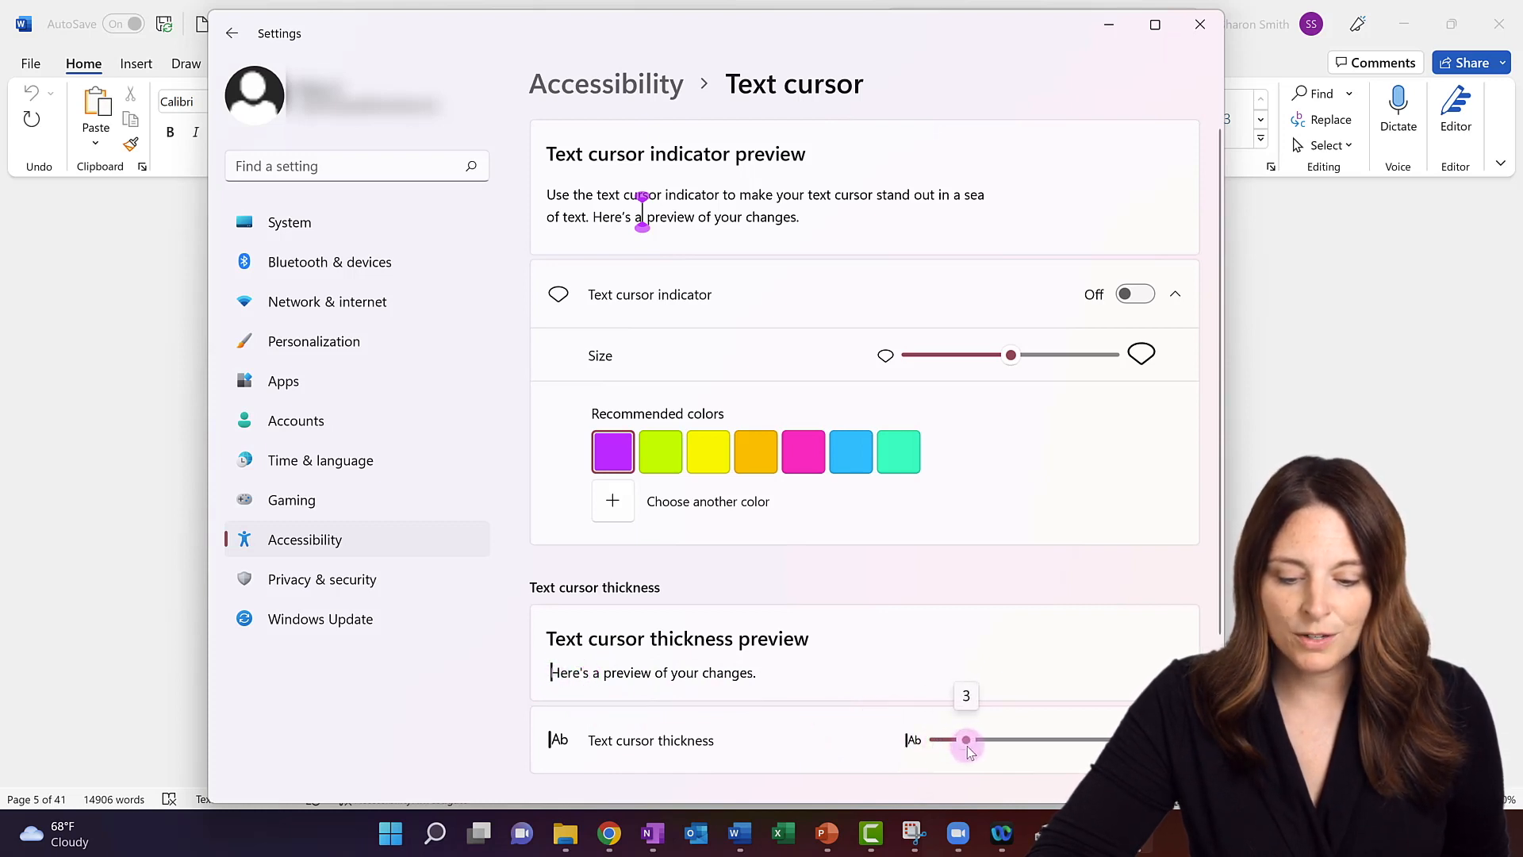
{"action": "left_click_drag", "start_coordinate": [965, 741], "coordinate": [994, 741]}
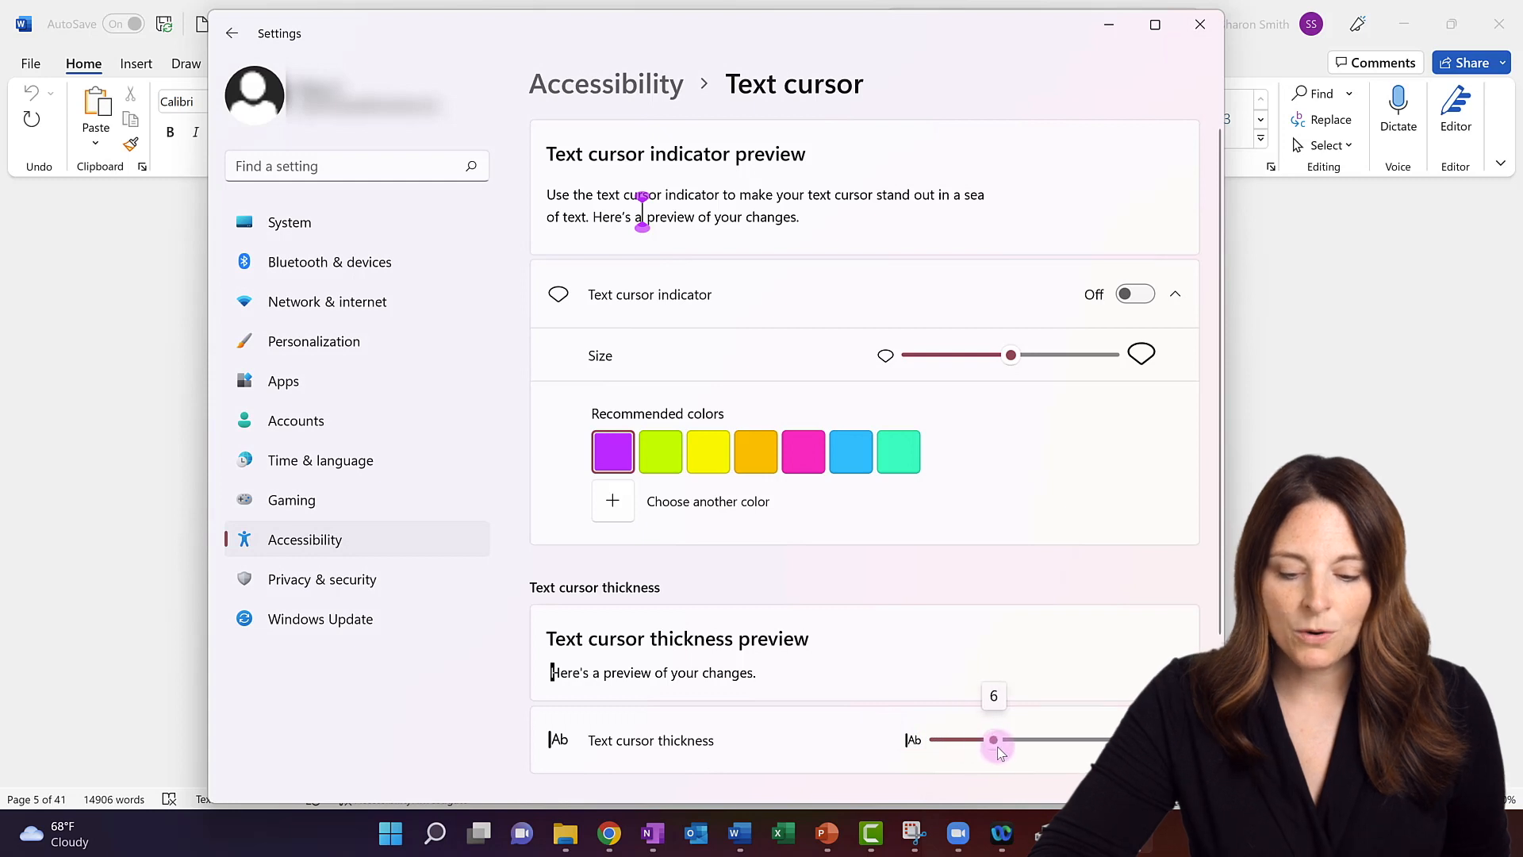
{"action": "left_click_drag", "start_coordinate": [996, 743], "coordinate": [1015, 744]}
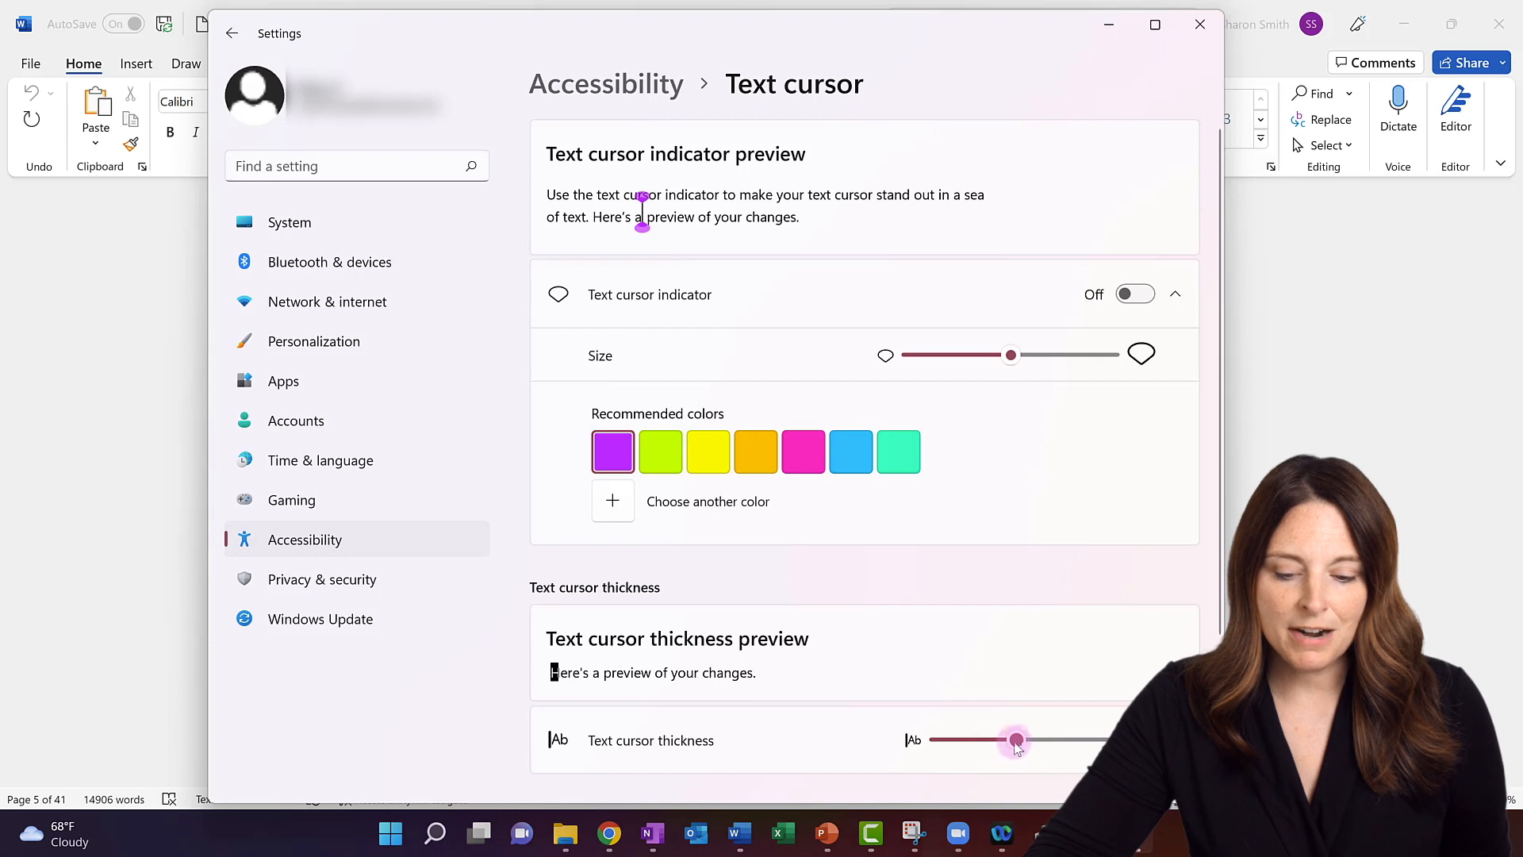
{"action": "left_click_drag", "start_coordinate": [1015, 740], "coordinate": [957, 740]}
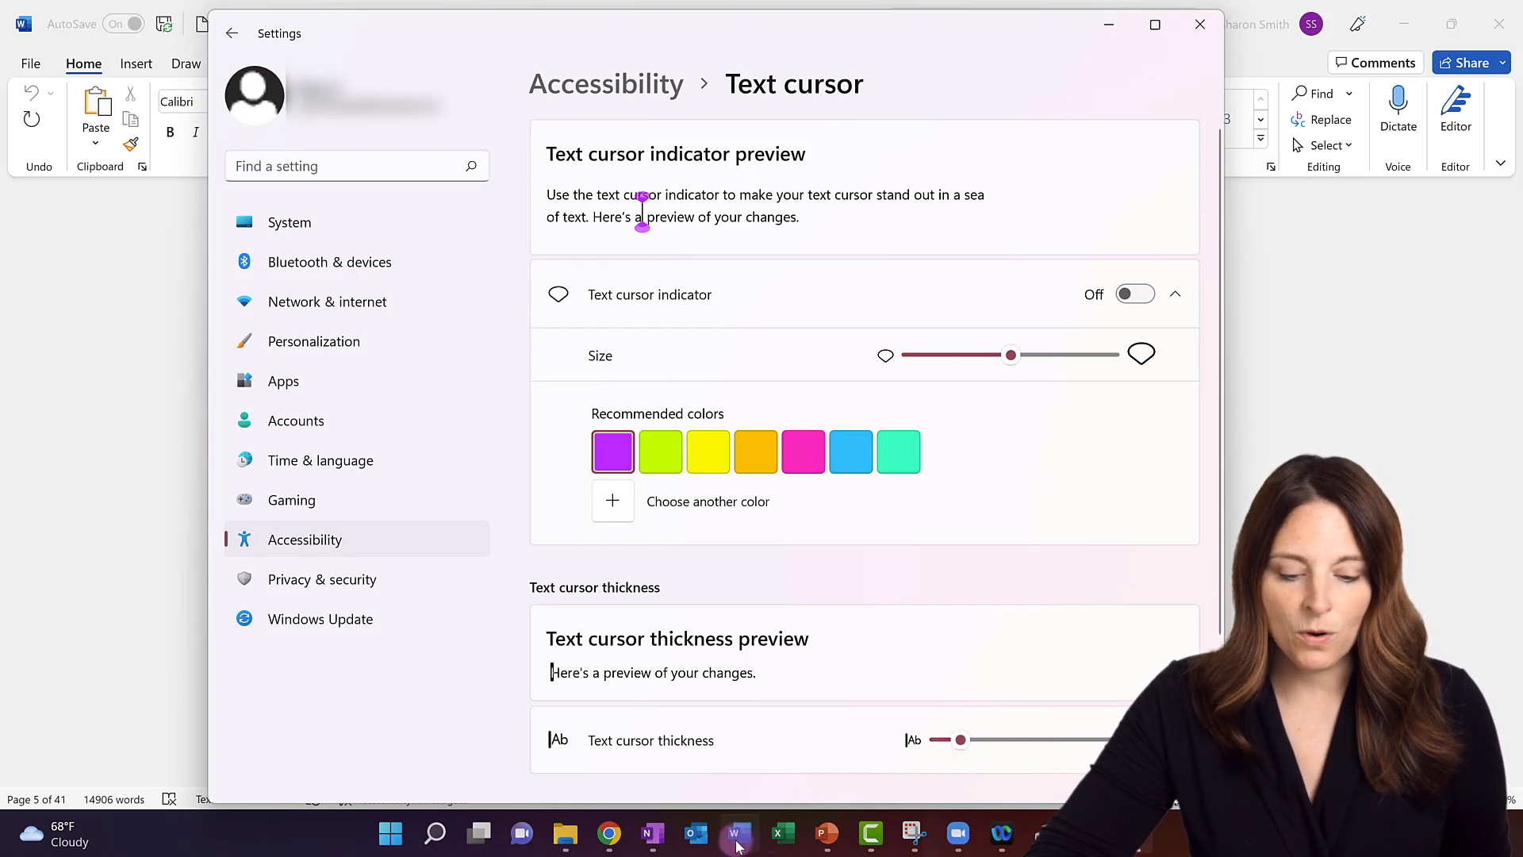
{"action": "left_click", "coordinate": [734, 833]}
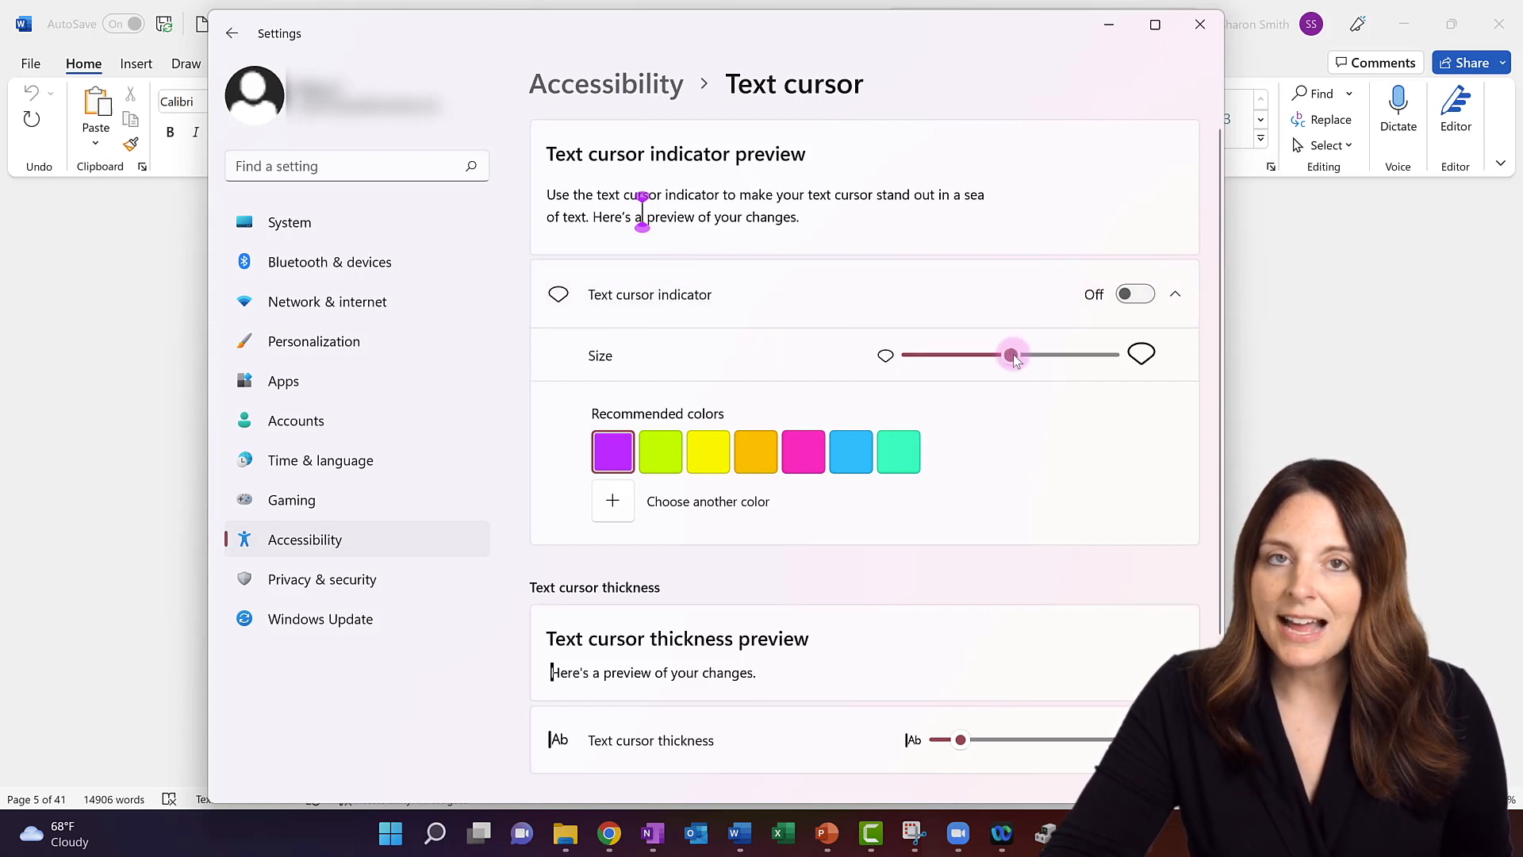
Step: Choose Pink from the recommended colors and switch the text cursor indicator on
{"action": "left_click_drag", "start_coordinate": [1010, 354], "coordinate": [1038, 354]}
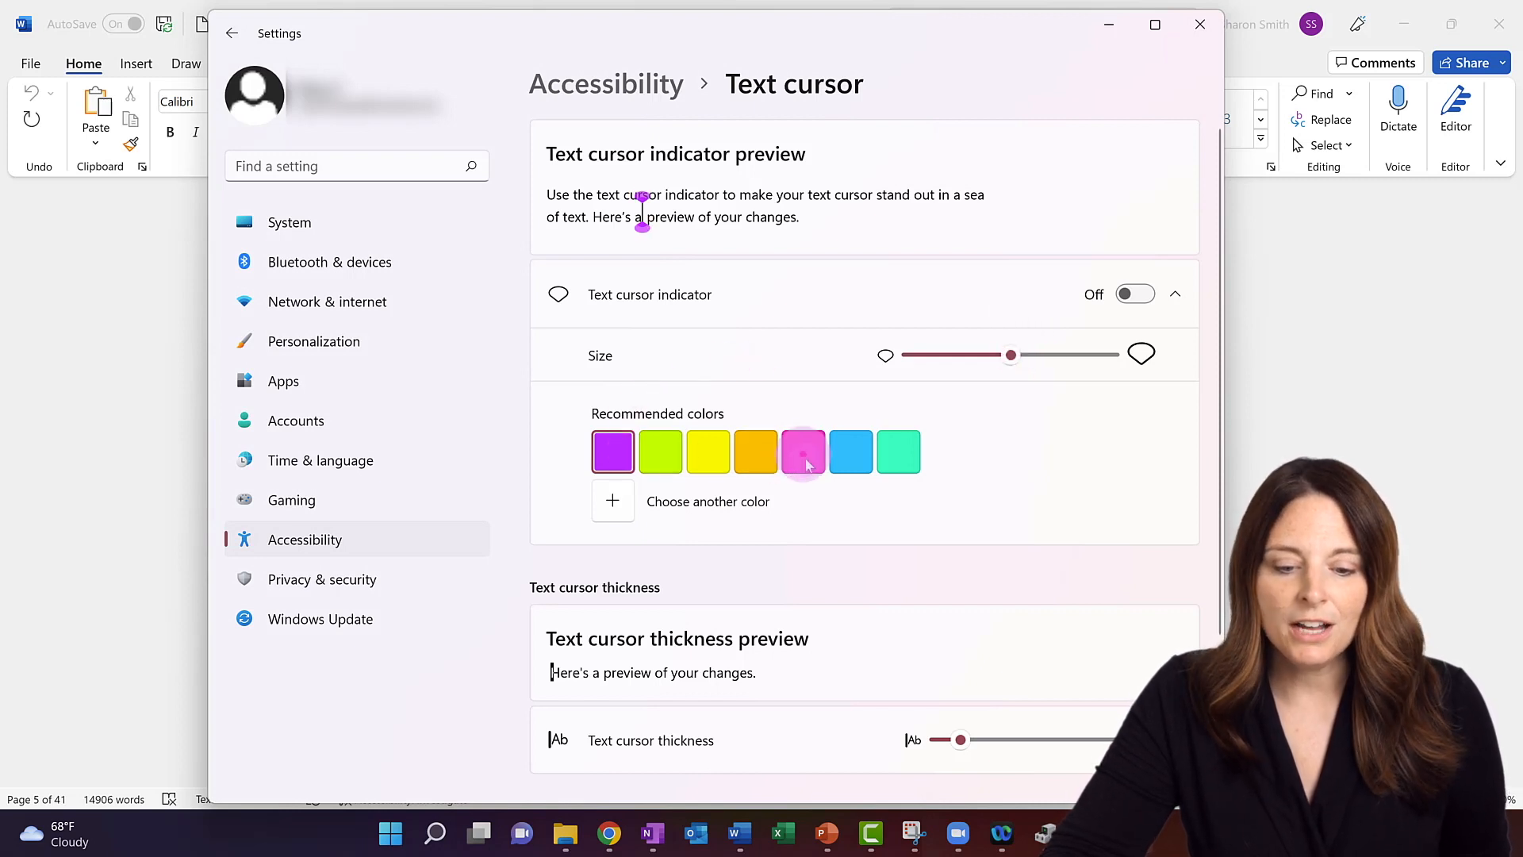
{"action": "mouse_move", "coordinate": [803, 463]}
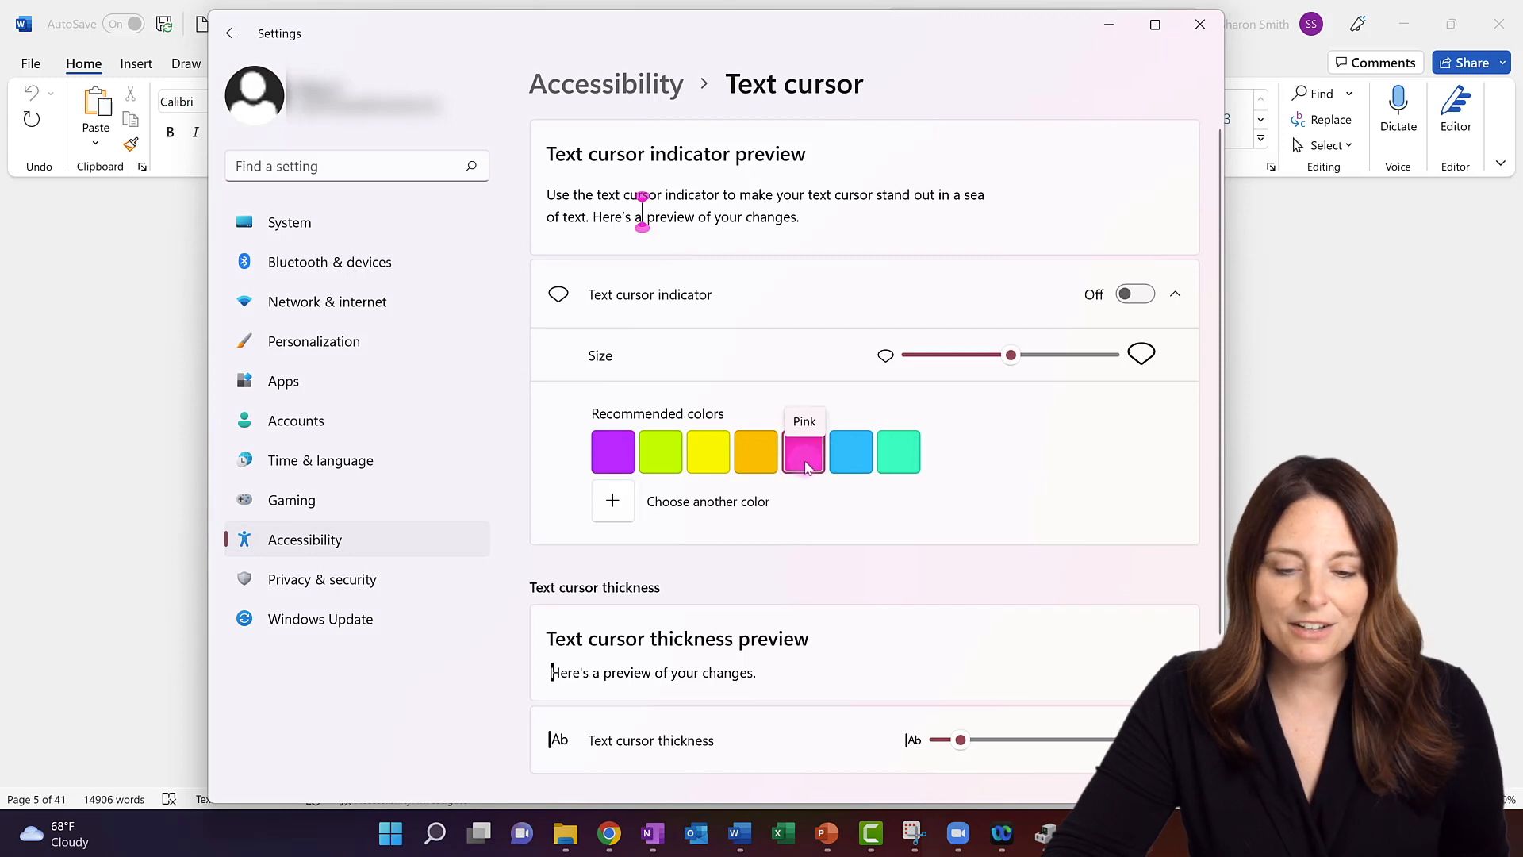
{"action": "left_click", "coordinate": [1134, 293]}
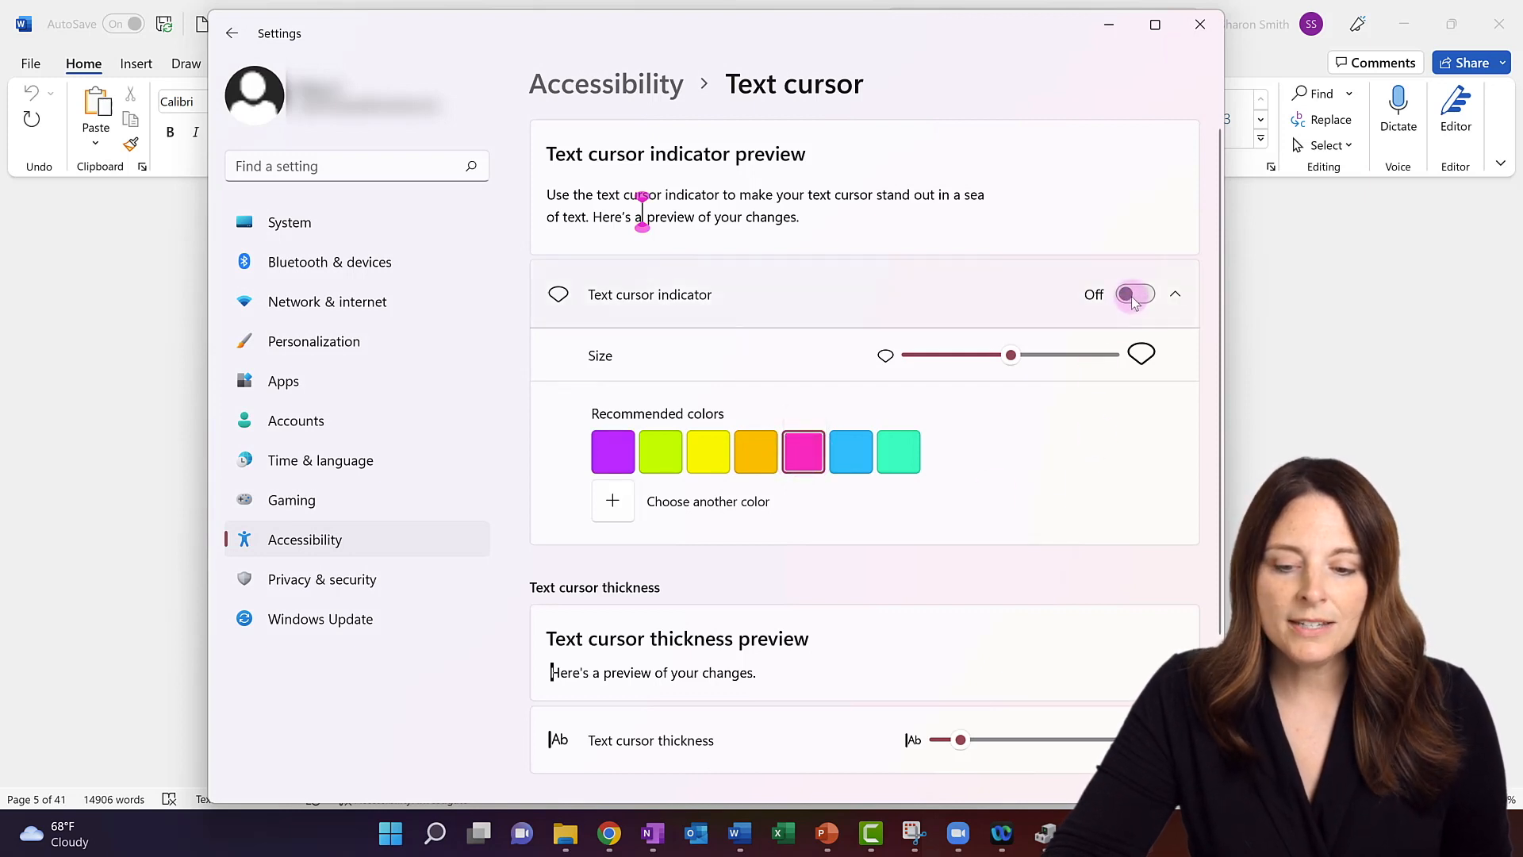
{"action": "left_click", "coordinate": [1134, 294]}
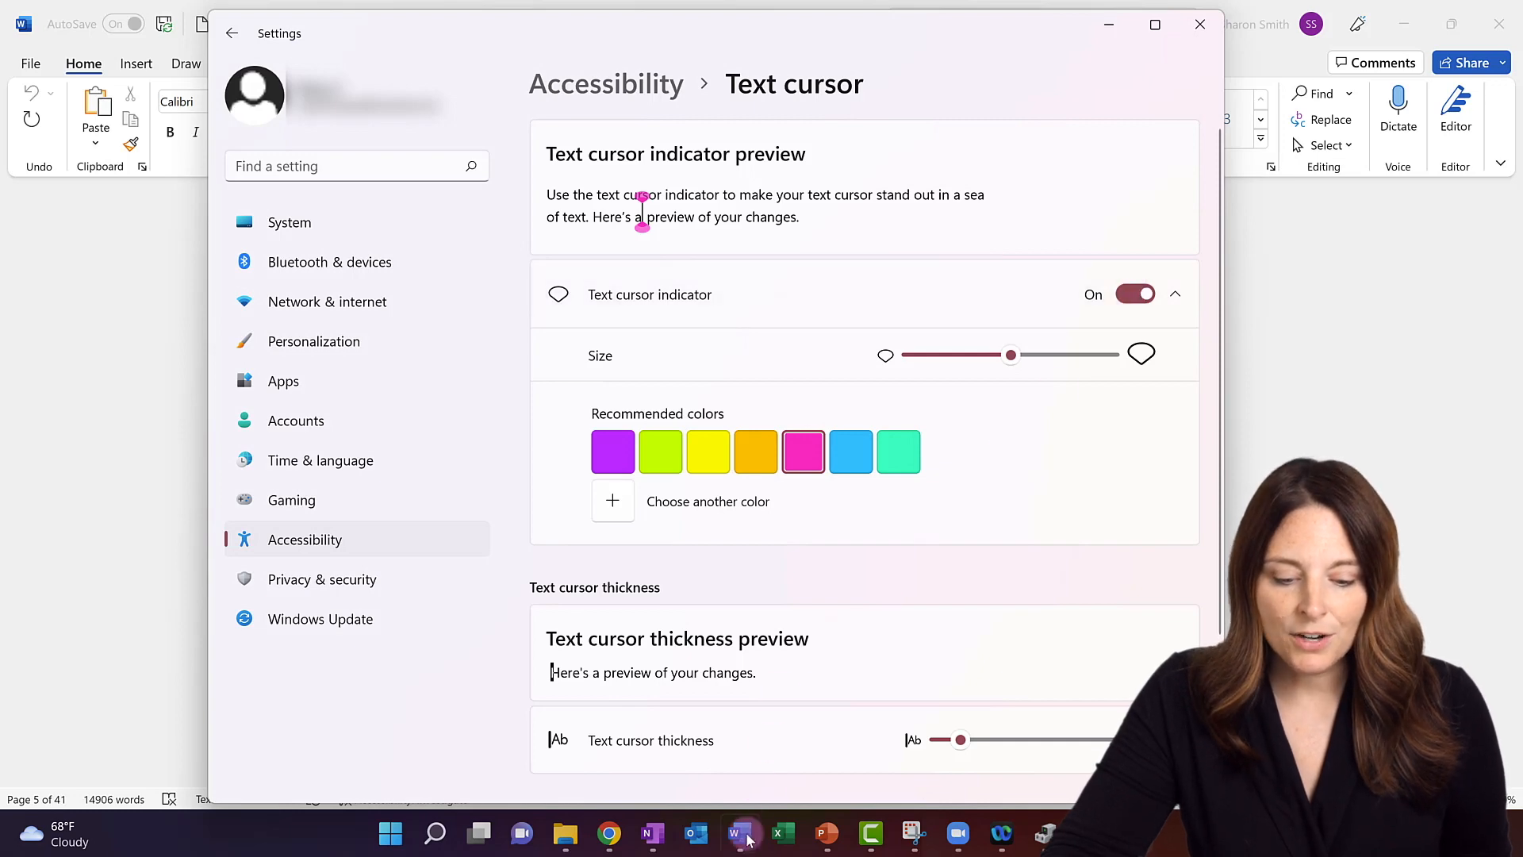
{"action": "left_click", "coordinate": [737, 833]}
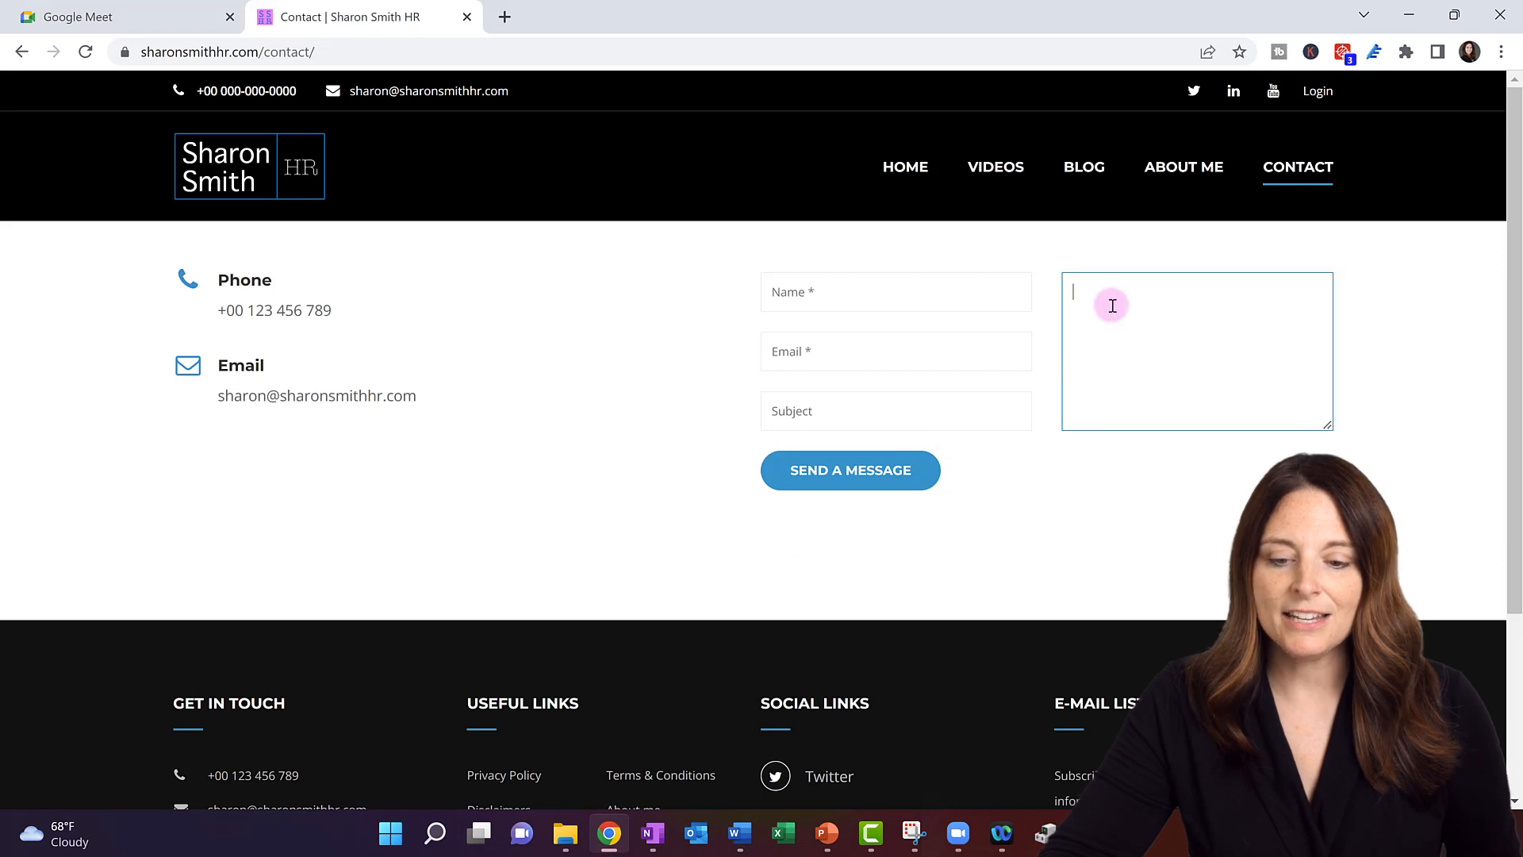
Step: Type 'Typeing' in Chrome's contact form message box, then return to Settings
{"action": "type", "text": "T"}
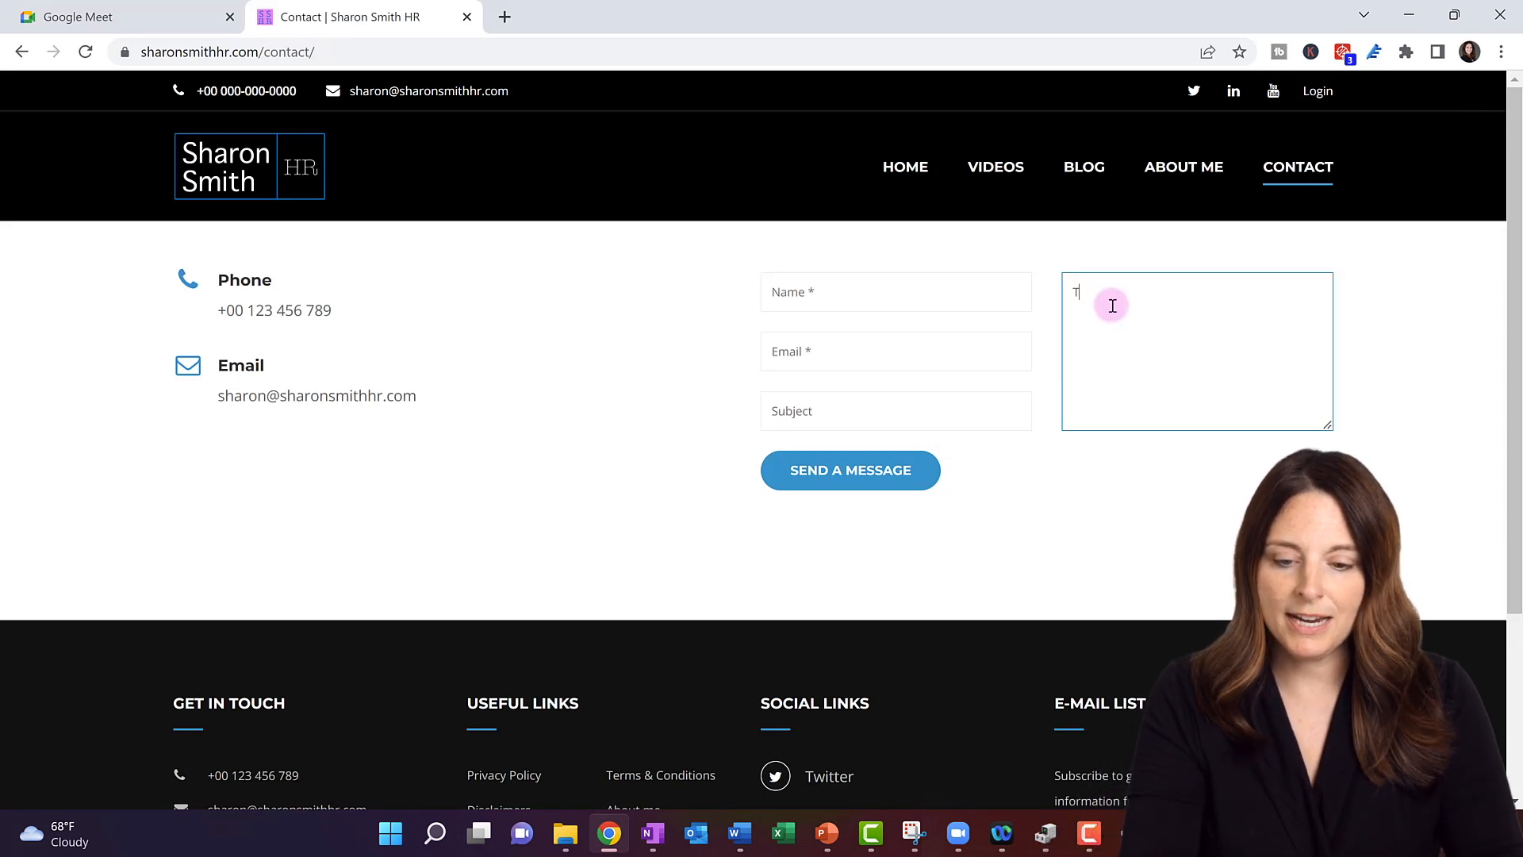
{"action": "type", "text": "ypeing"}
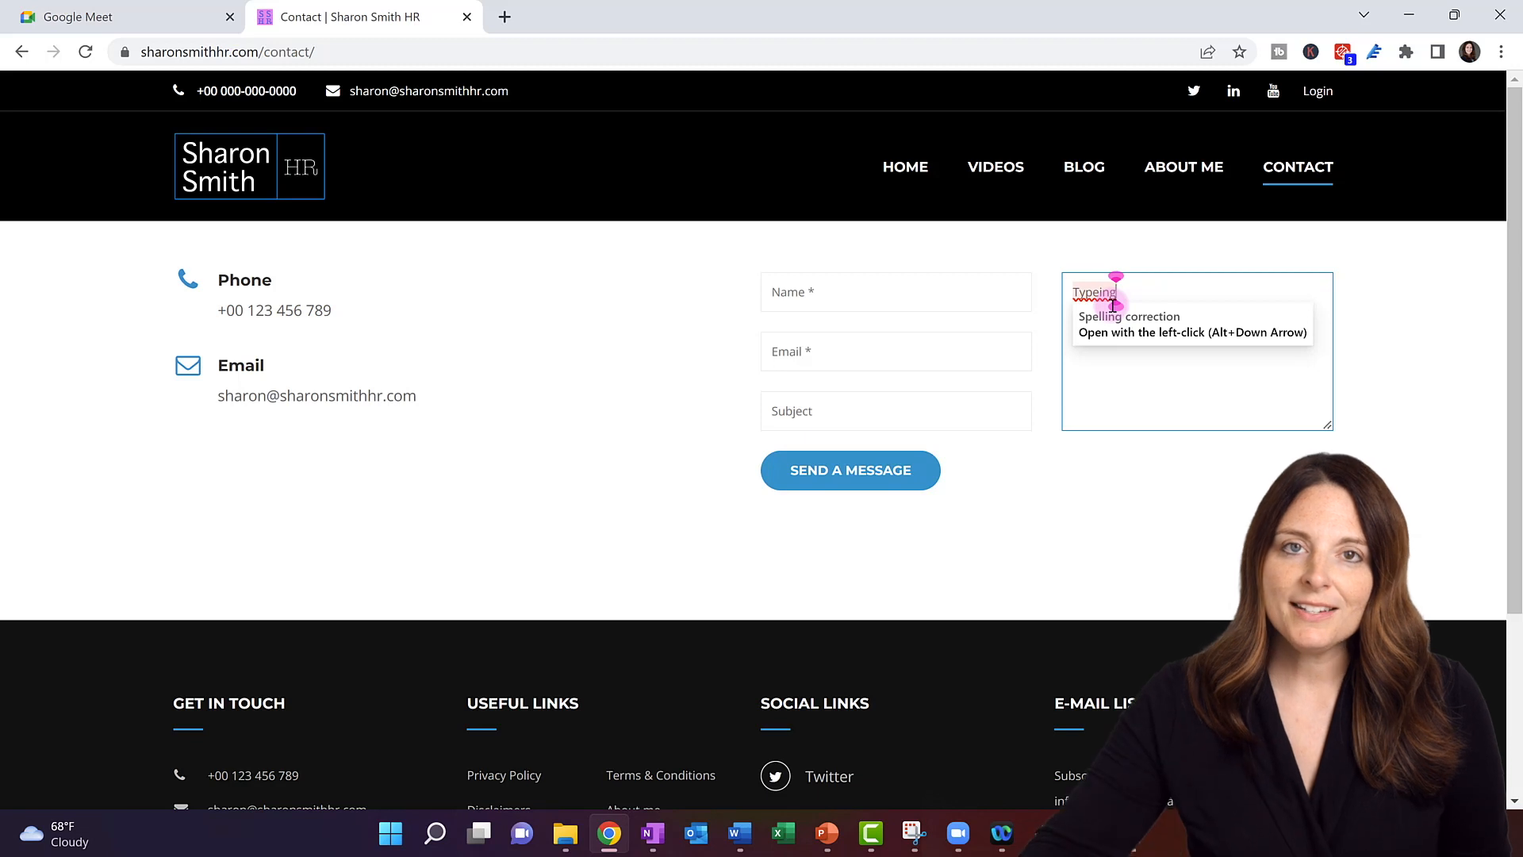
{"action": "mouse_move", "coordinate": [1208, 523]}
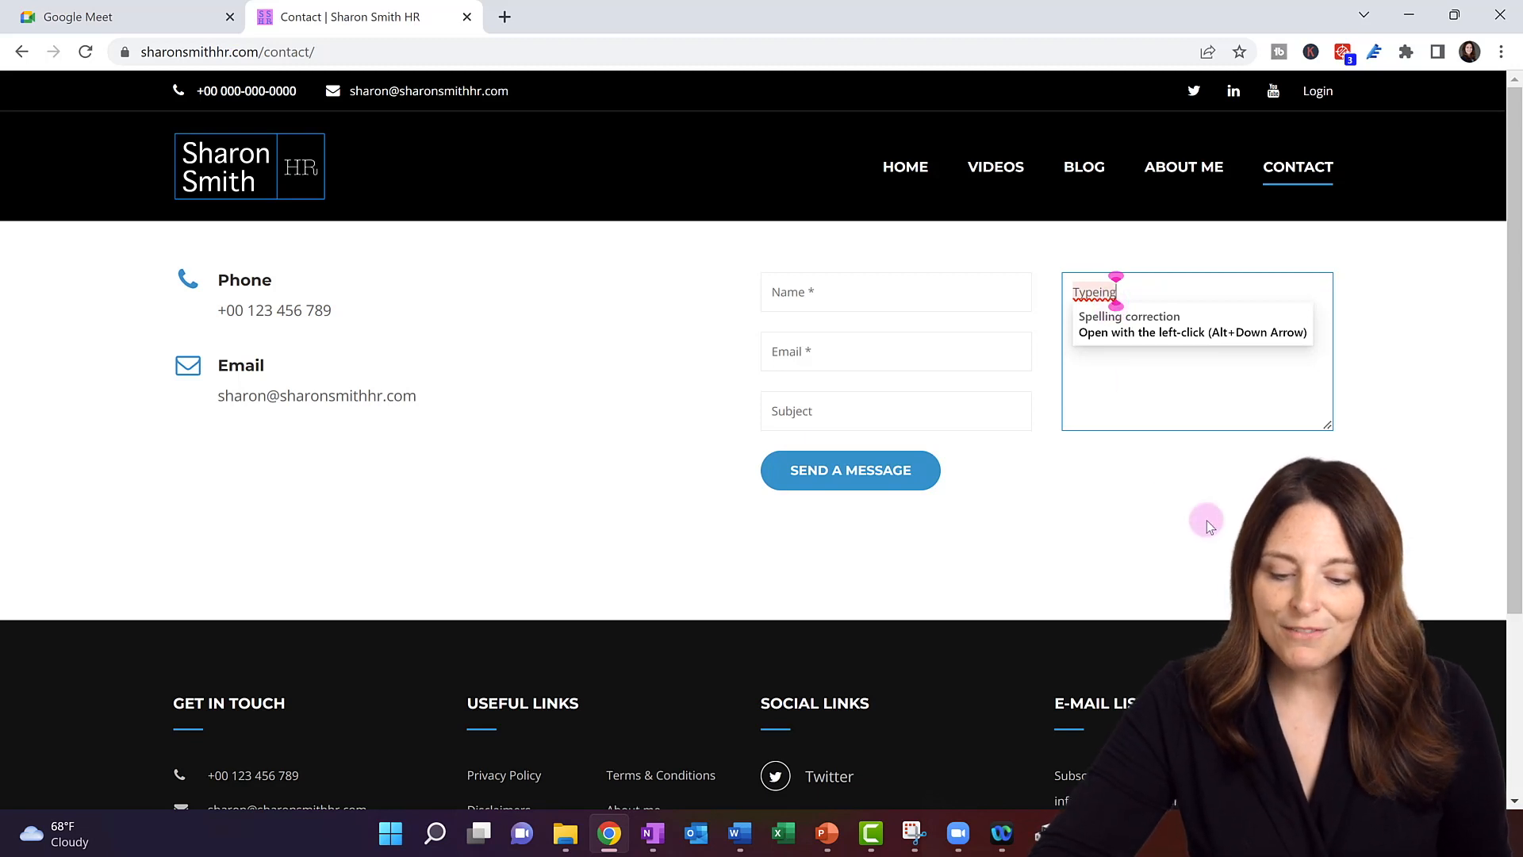
{"action": "left_click", "coordinate": [1133, 834]}
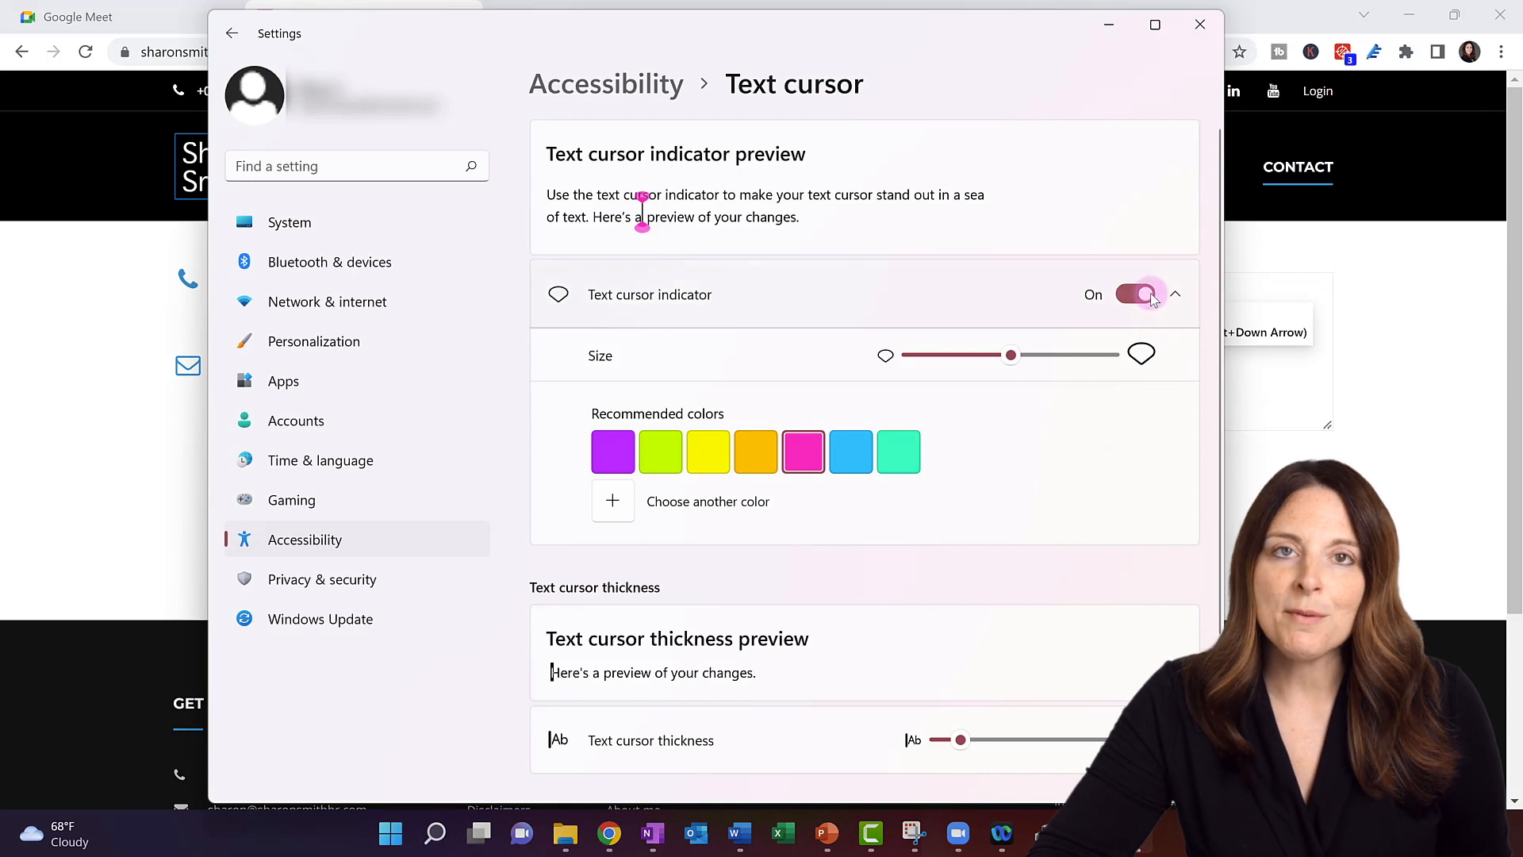
Step: Turn the text cursor indicator off and drag thickness back to the lowest value
{"action": "left_click", "coordinate": [1135, 294]}
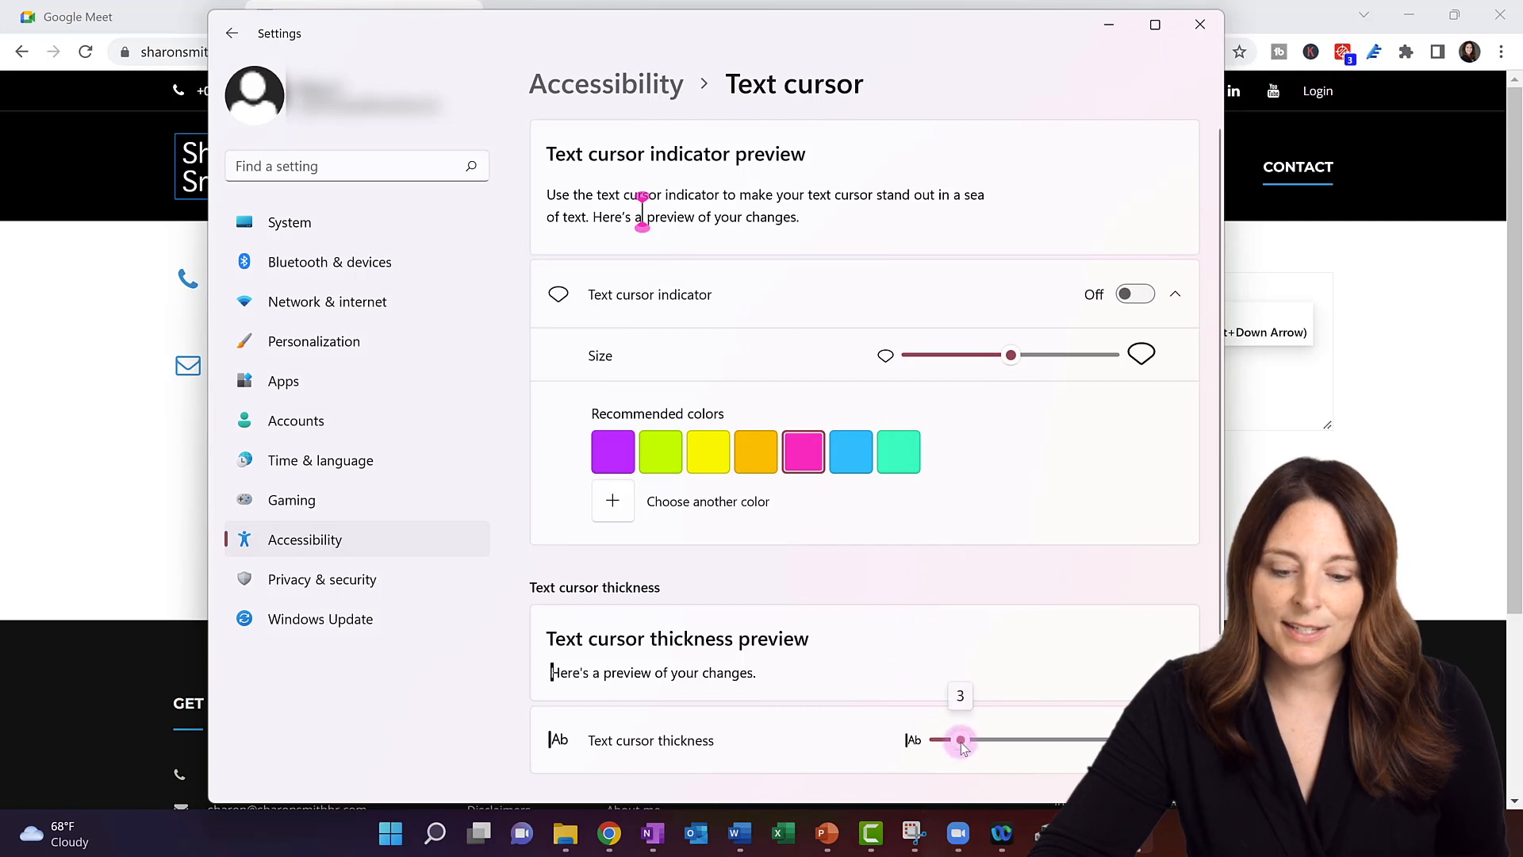
{"action": "left_click_drag", "start_coordinate": [960, 739], "coordinate": [938, 740]}
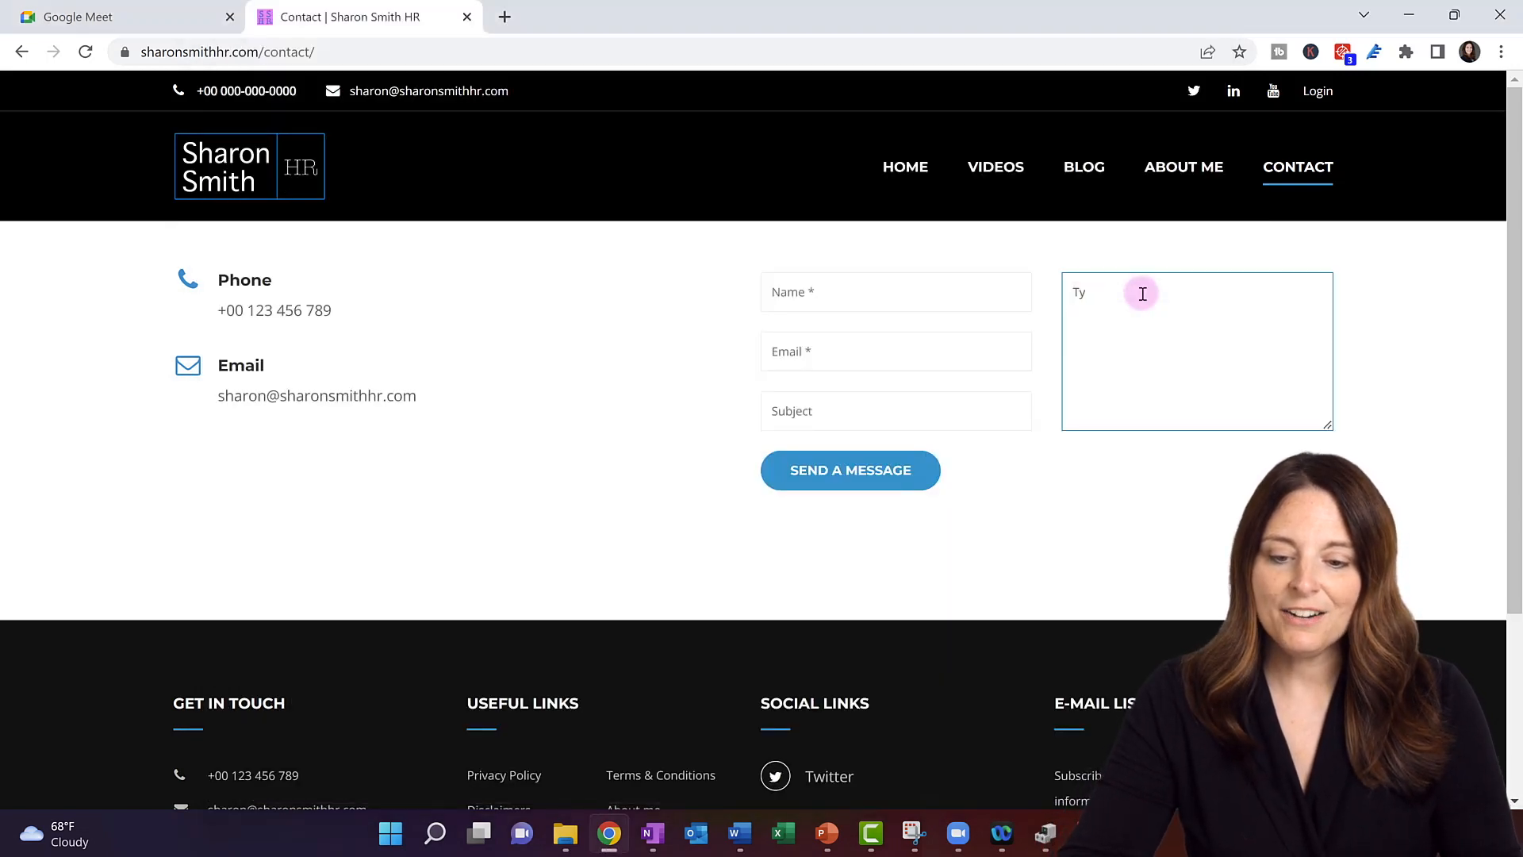
Step: Backspace the message box text down to a single 'T' in Chrome
{"action": "key", "text": "Backspace"}
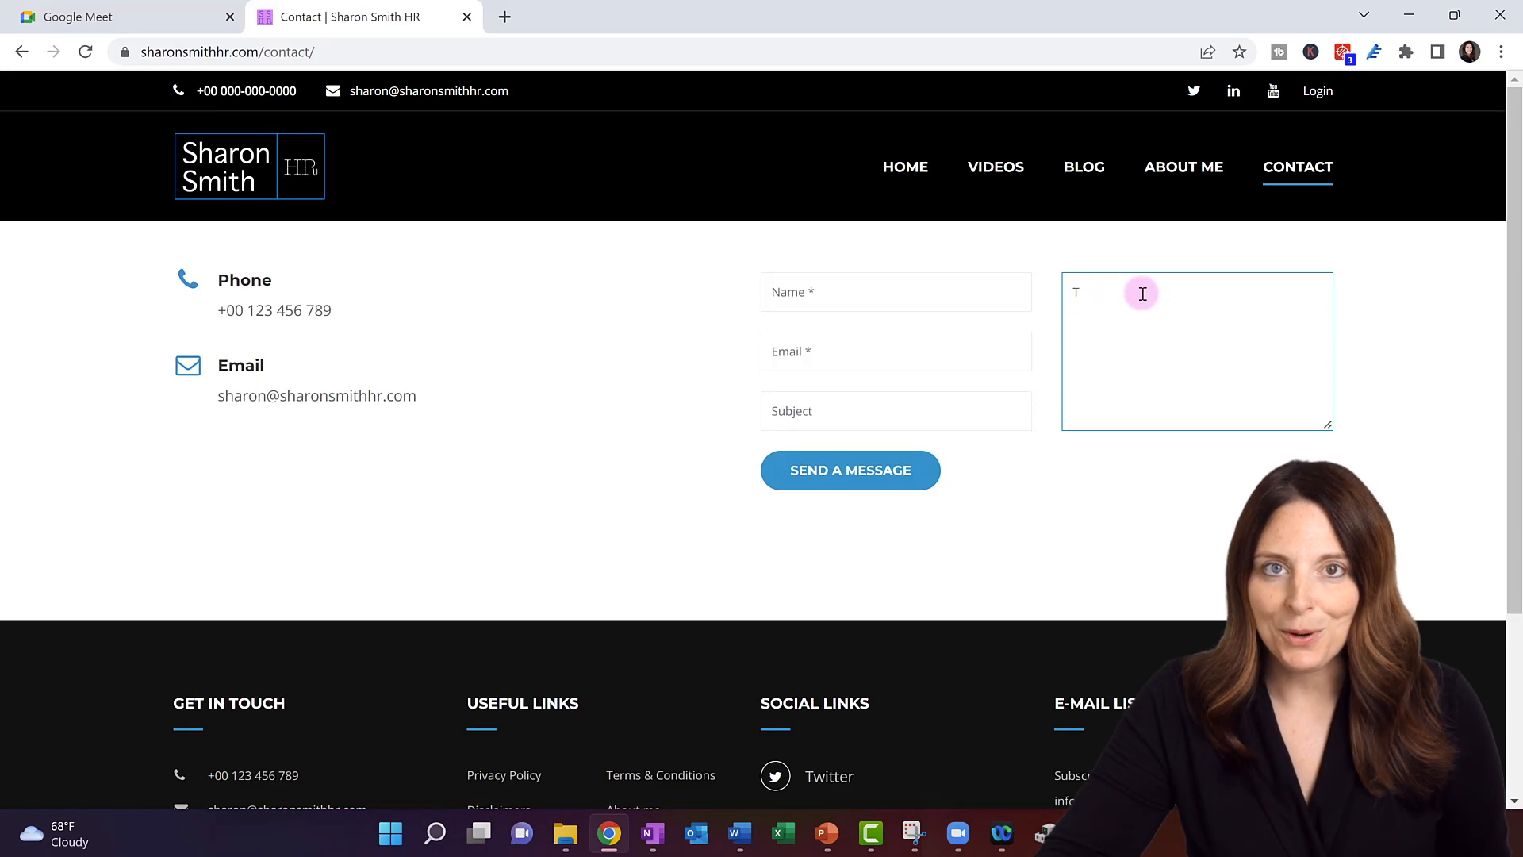